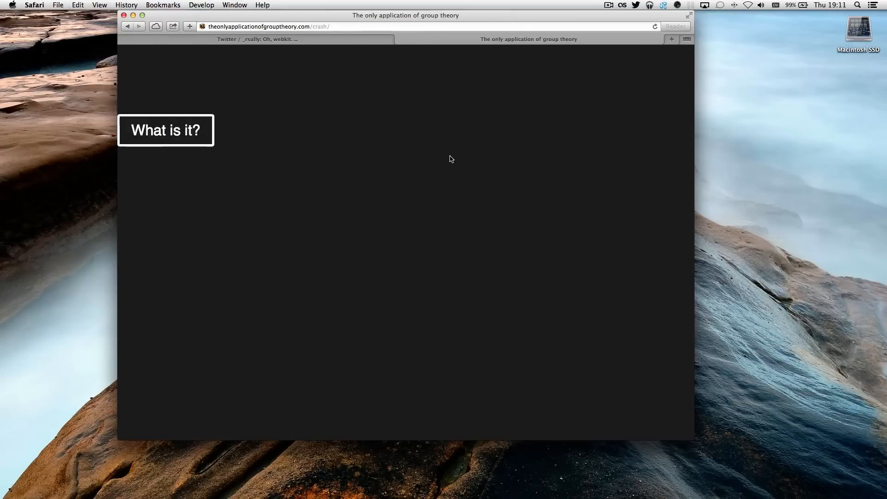
Load theonlyapplicationofgrouptheory.com/crash/ so its CSS animation crashes the Safari tab.
click(258, 39)
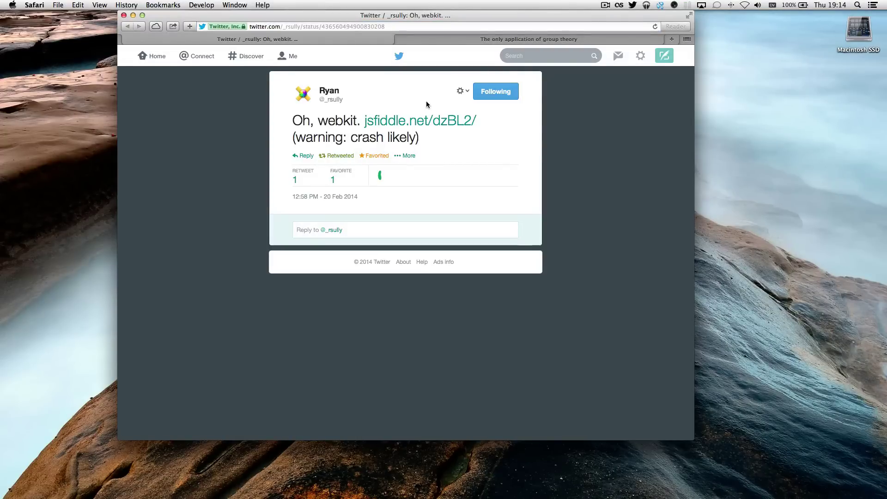